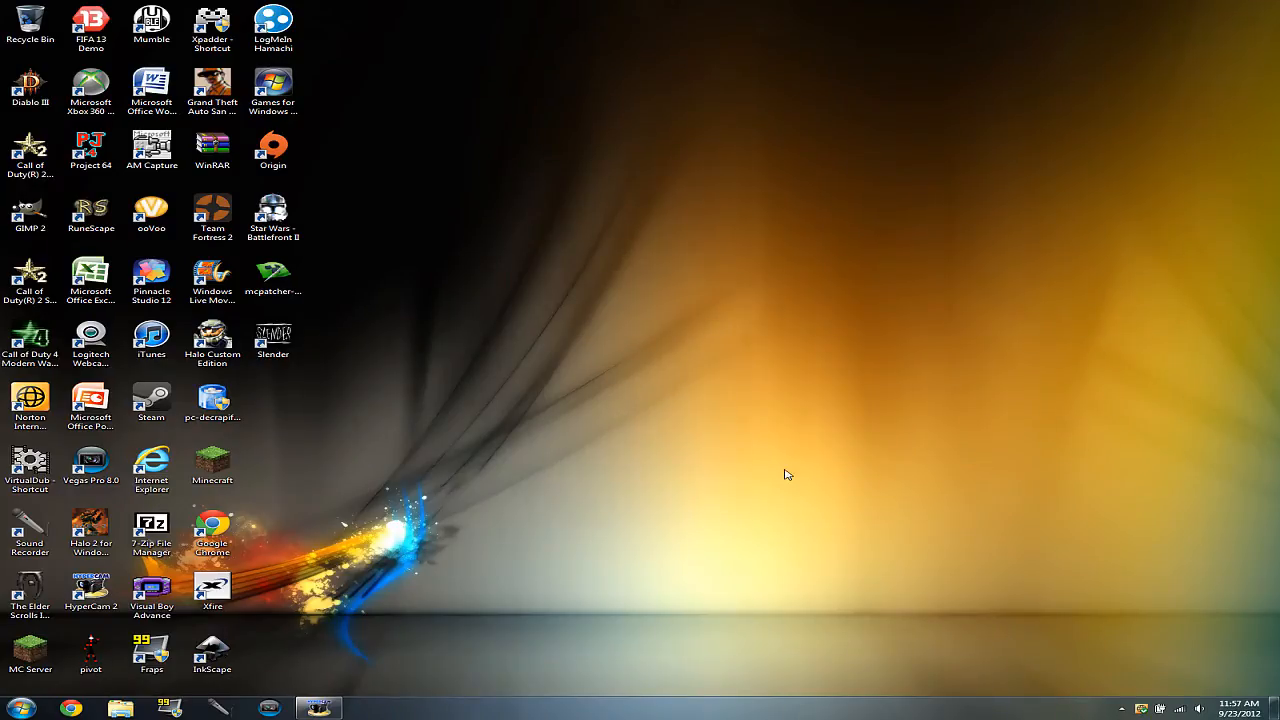
mouse_move(636, 448)
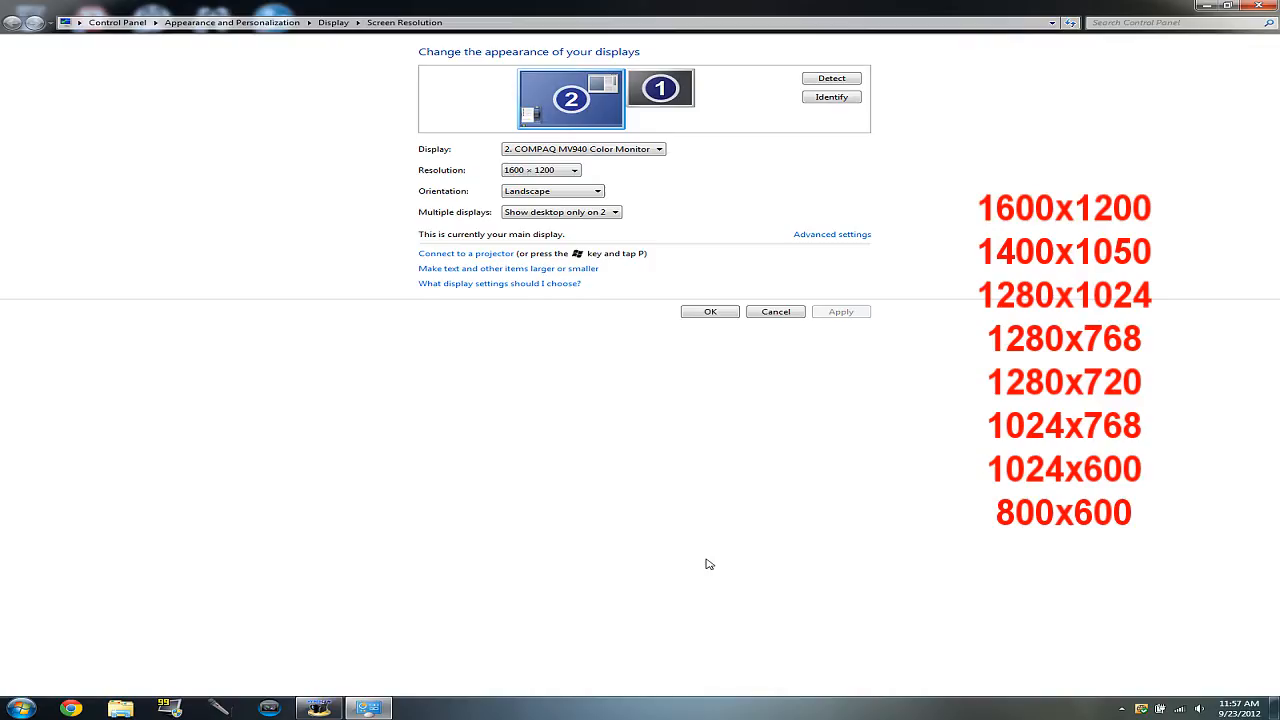
Choose 1600 × 1200 from the Resolution list, keep the change, and bring up the desktop menu.
click(572, 168)
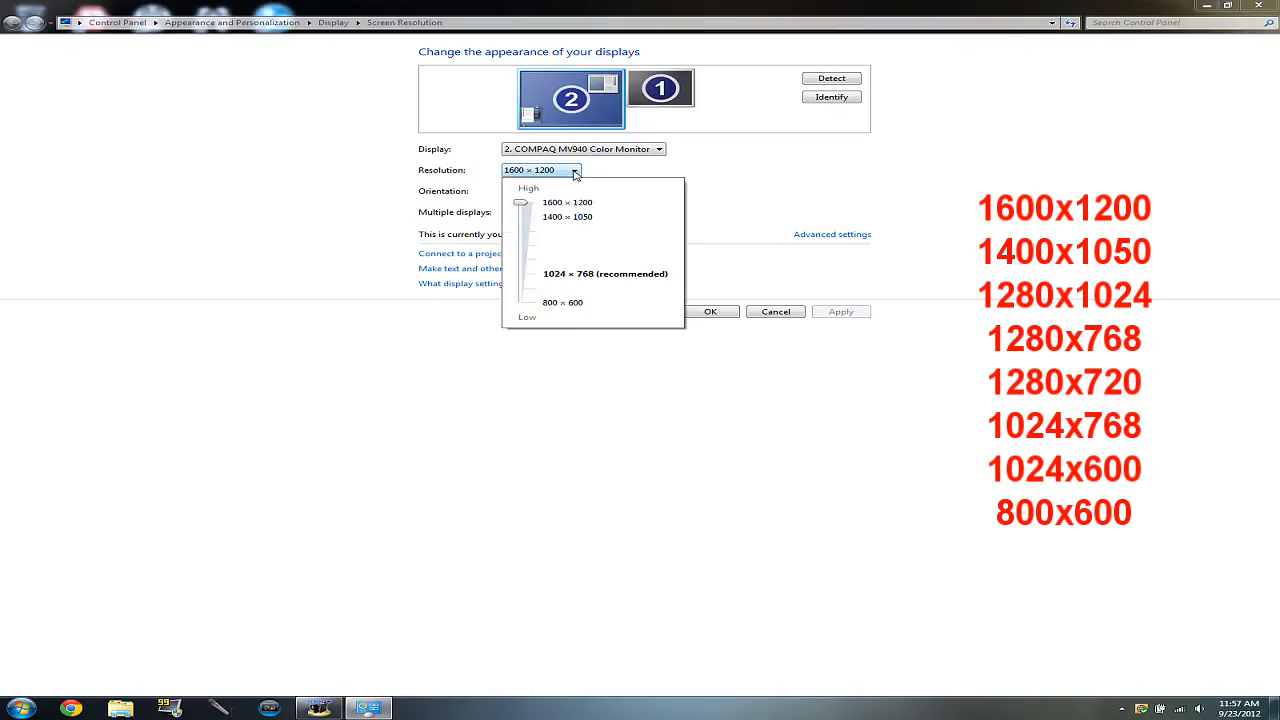
drag(520, 202, 520, 258)
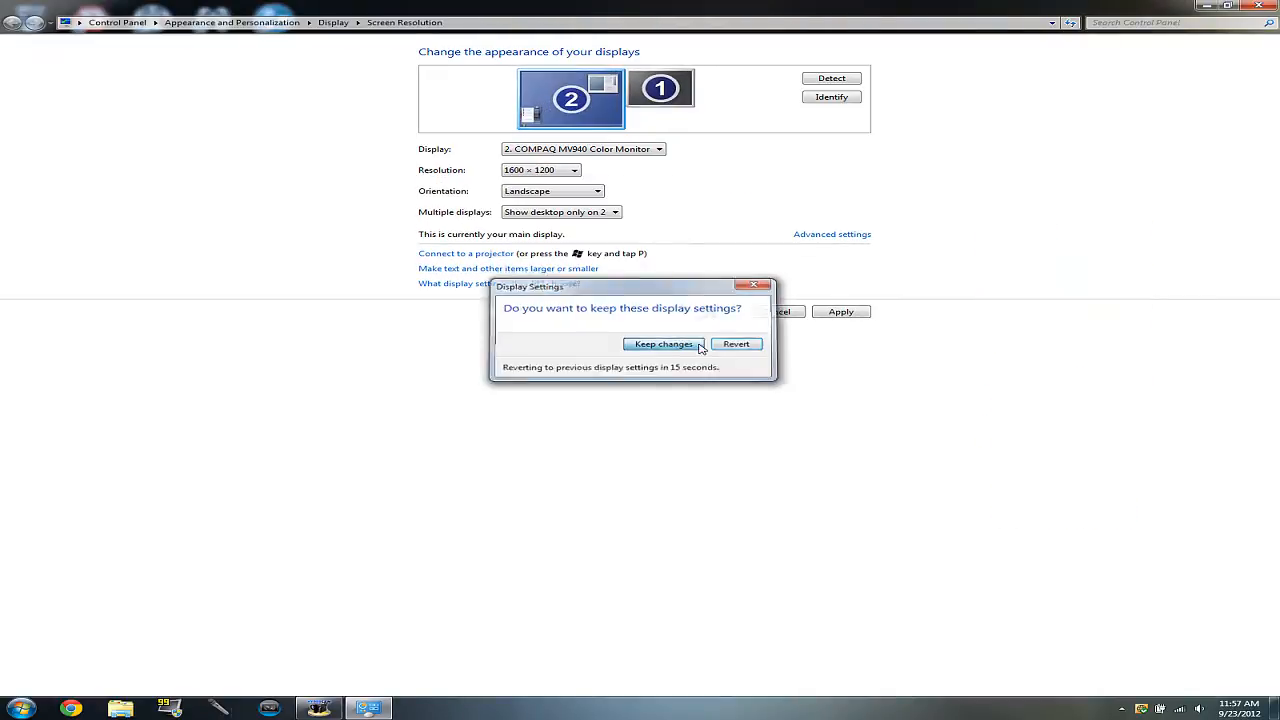
click(664, 344)
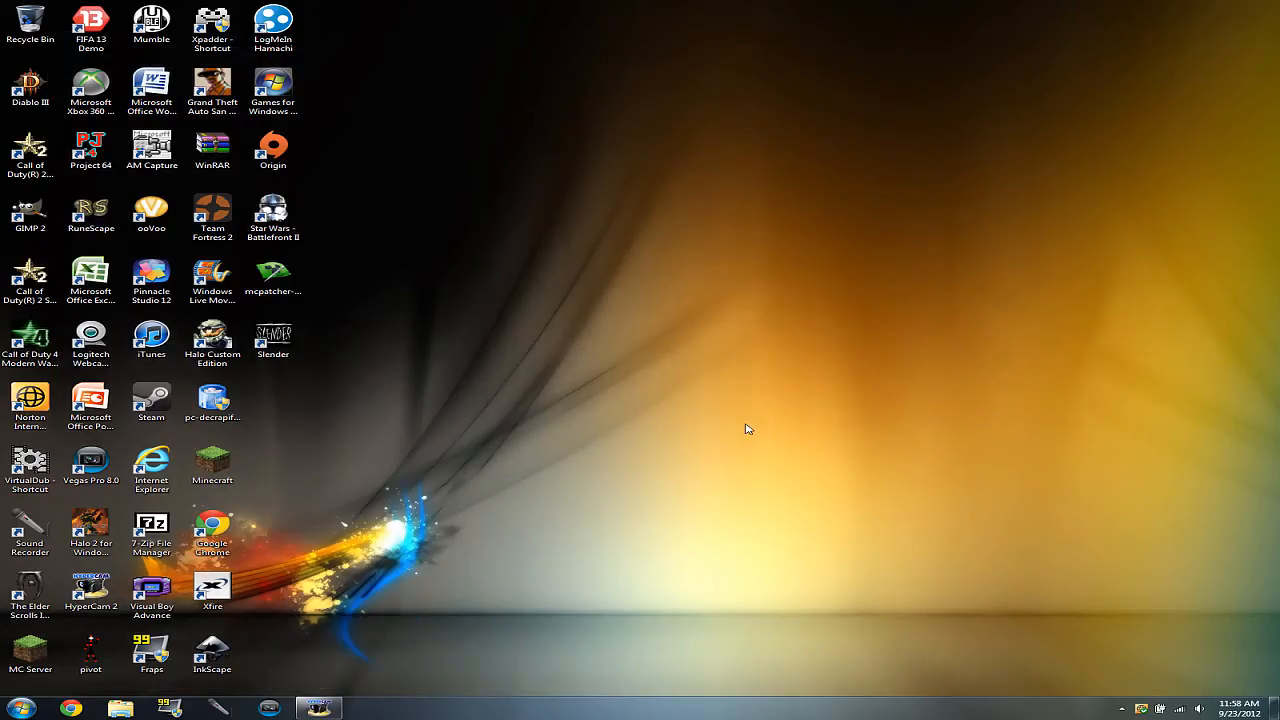
mouse_move(732, 452)
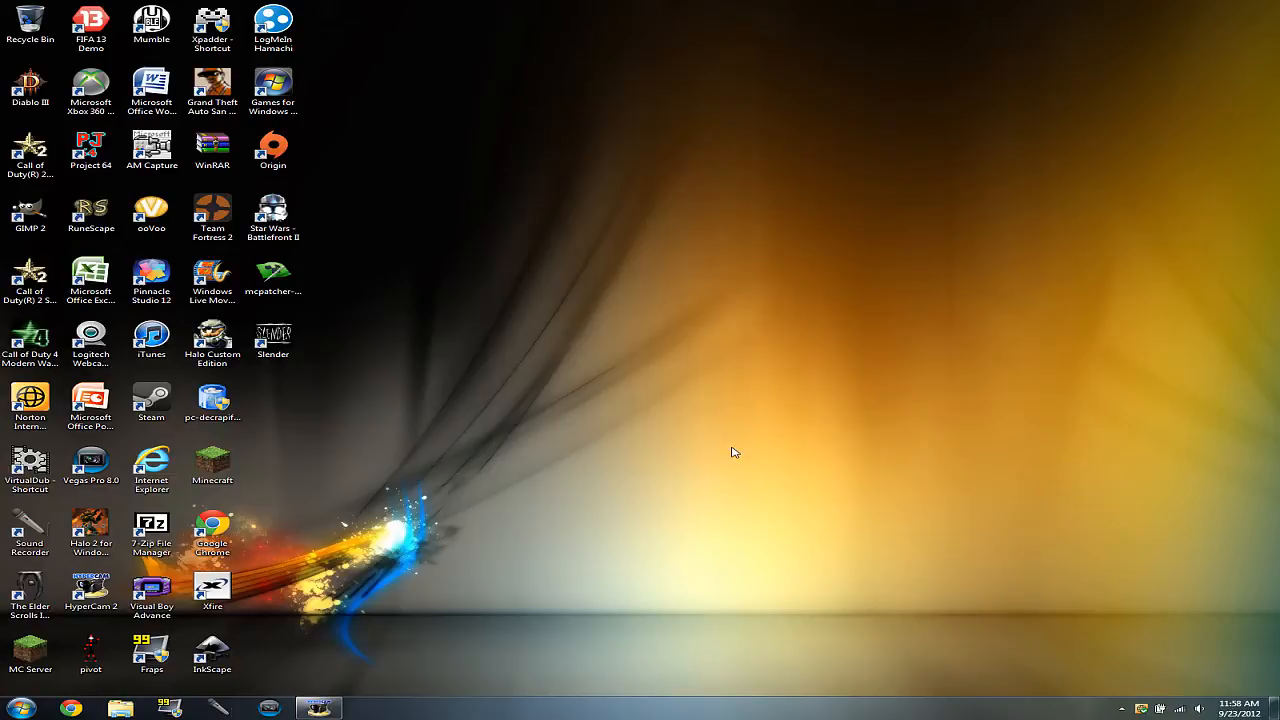
mouse_move(720, 438)
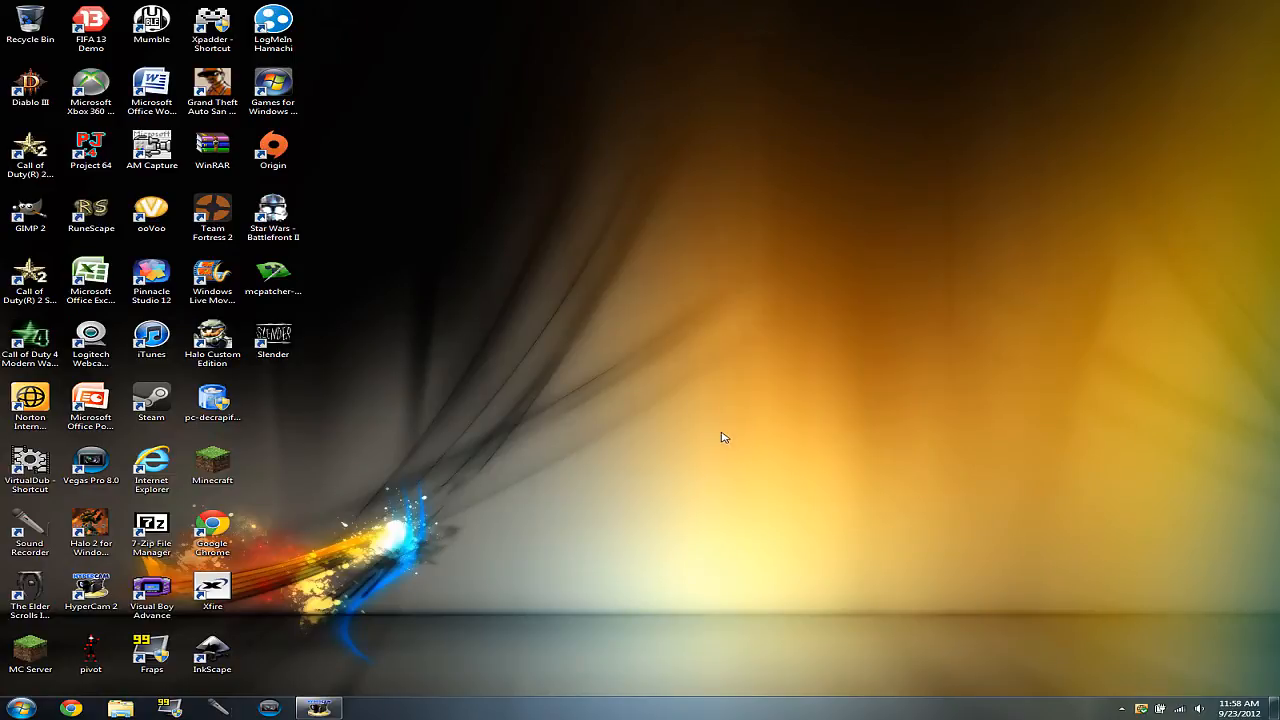
right_click(722, 436)
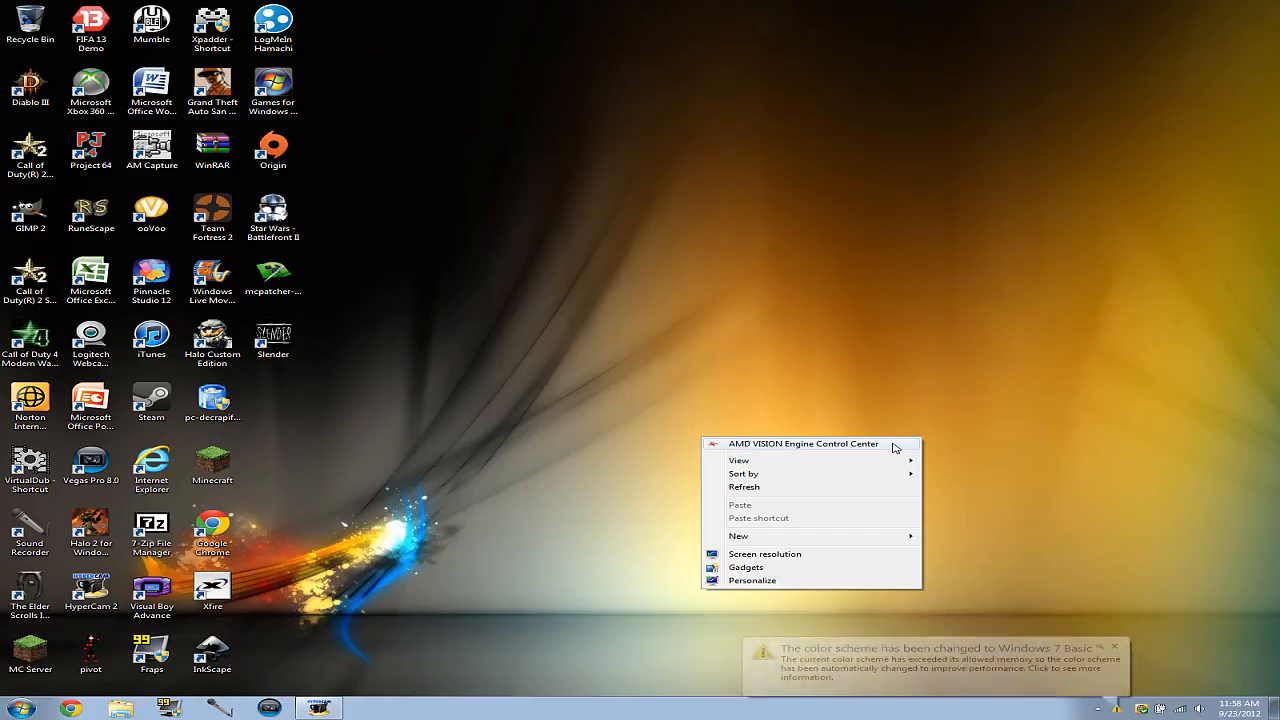
Reach the VGA display's Properties under Desktops and Displays in the Control Center.
click(804, 444)
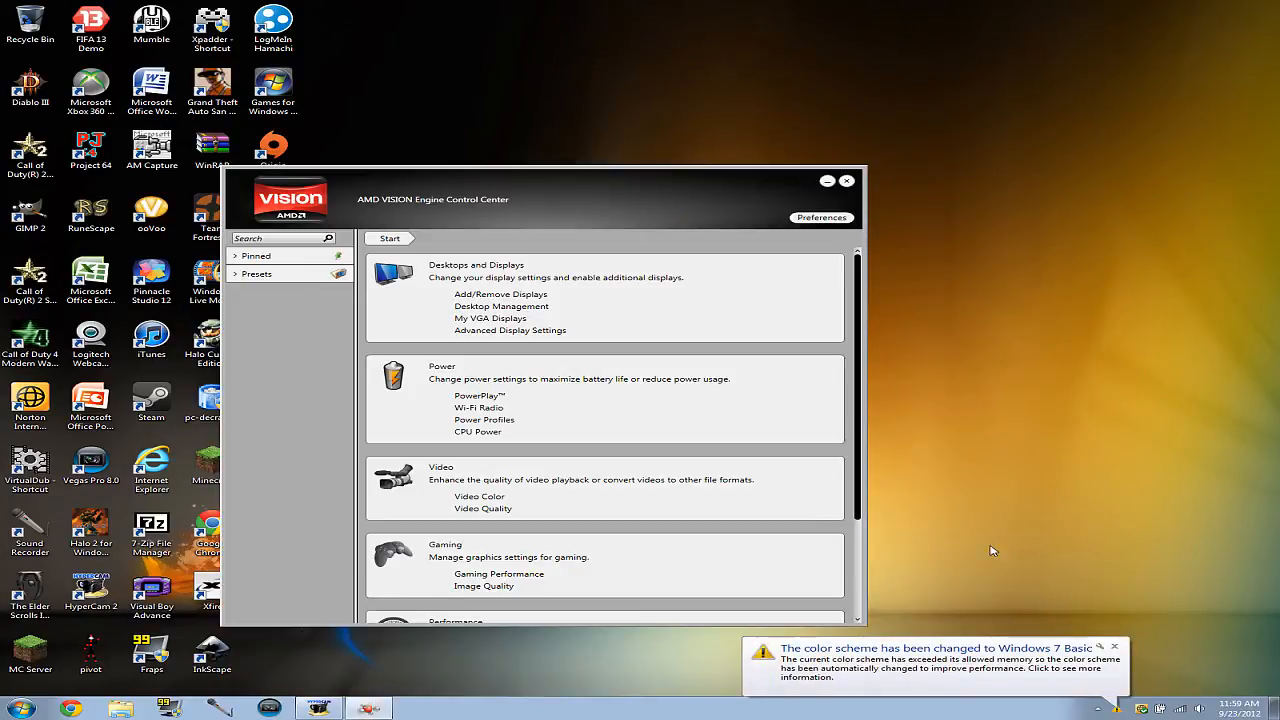
click(476, 264)
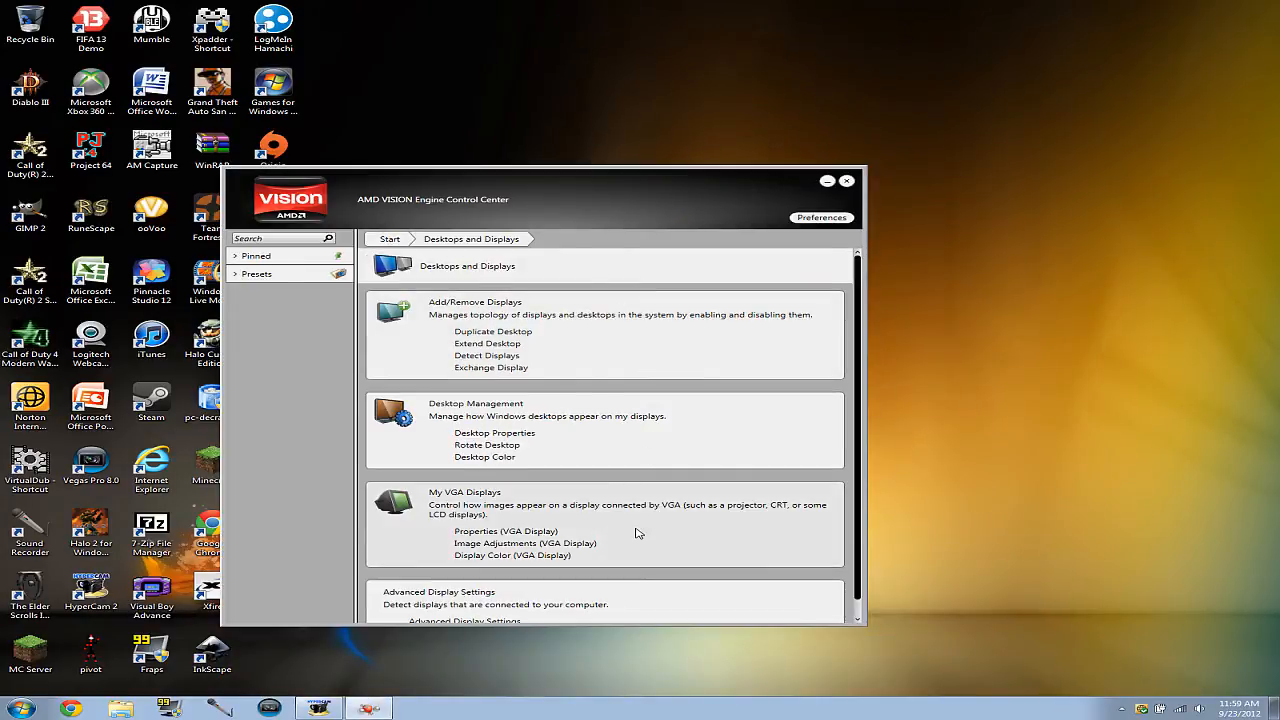
click(508, 532)
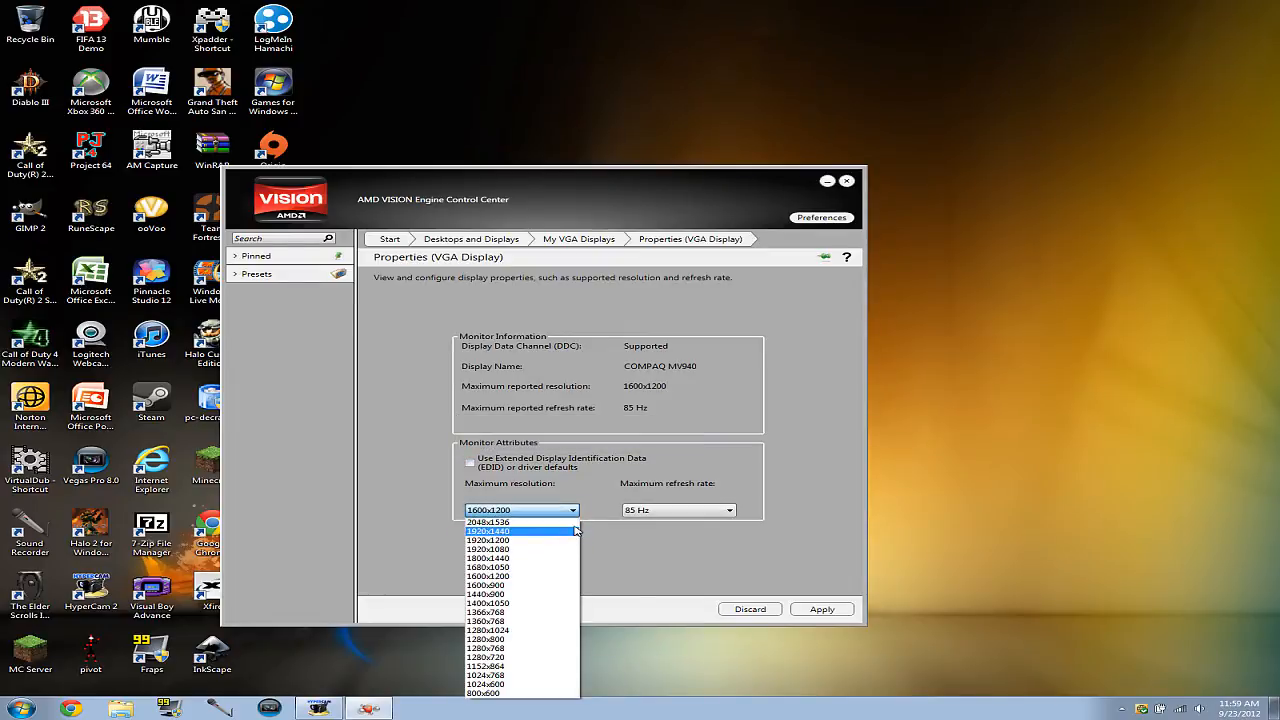
Set the VGA monitor's maximum resolution to 1920x1200, apply it, and keep the reconfigured displays.
click(488, 540)
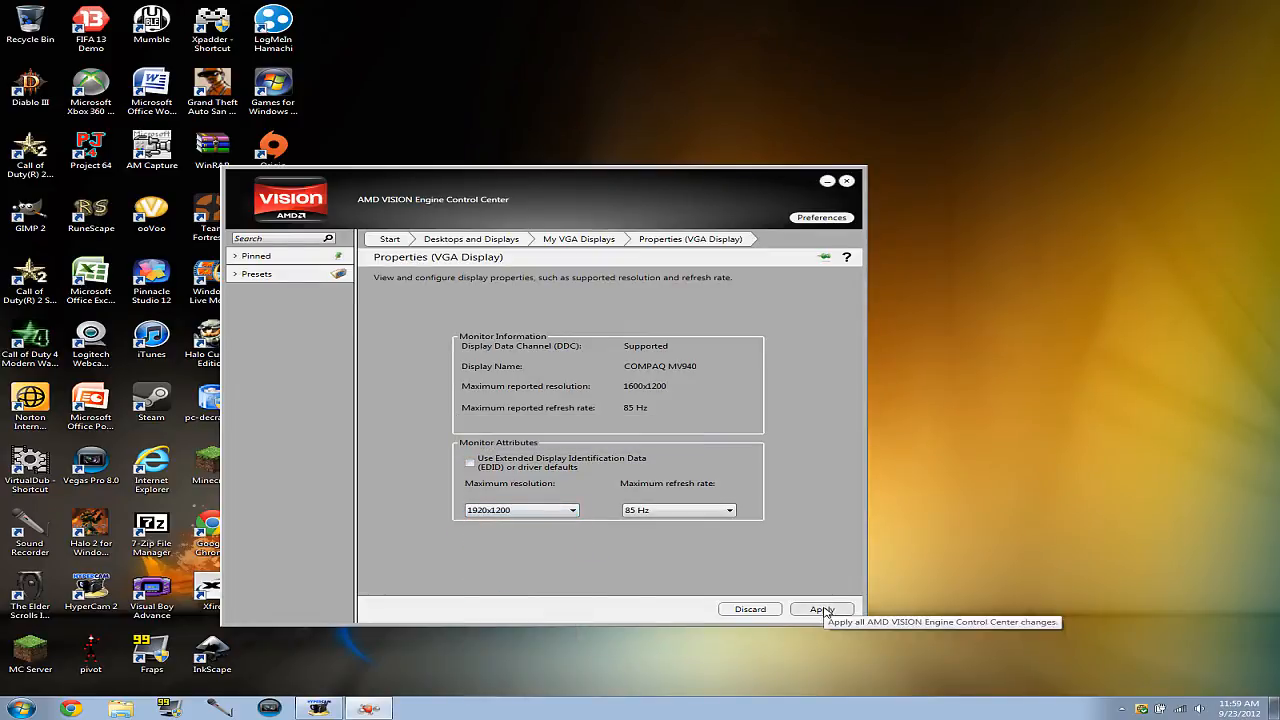
click(822, 608)
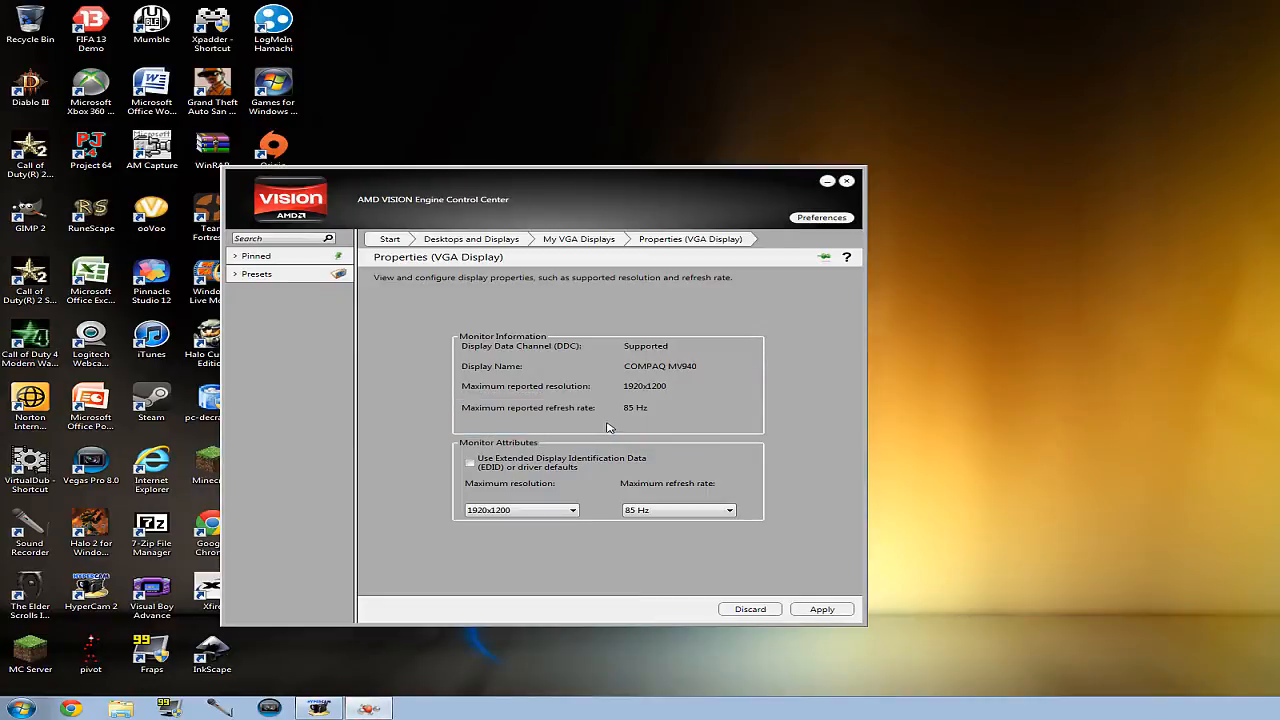
click(822, 608)
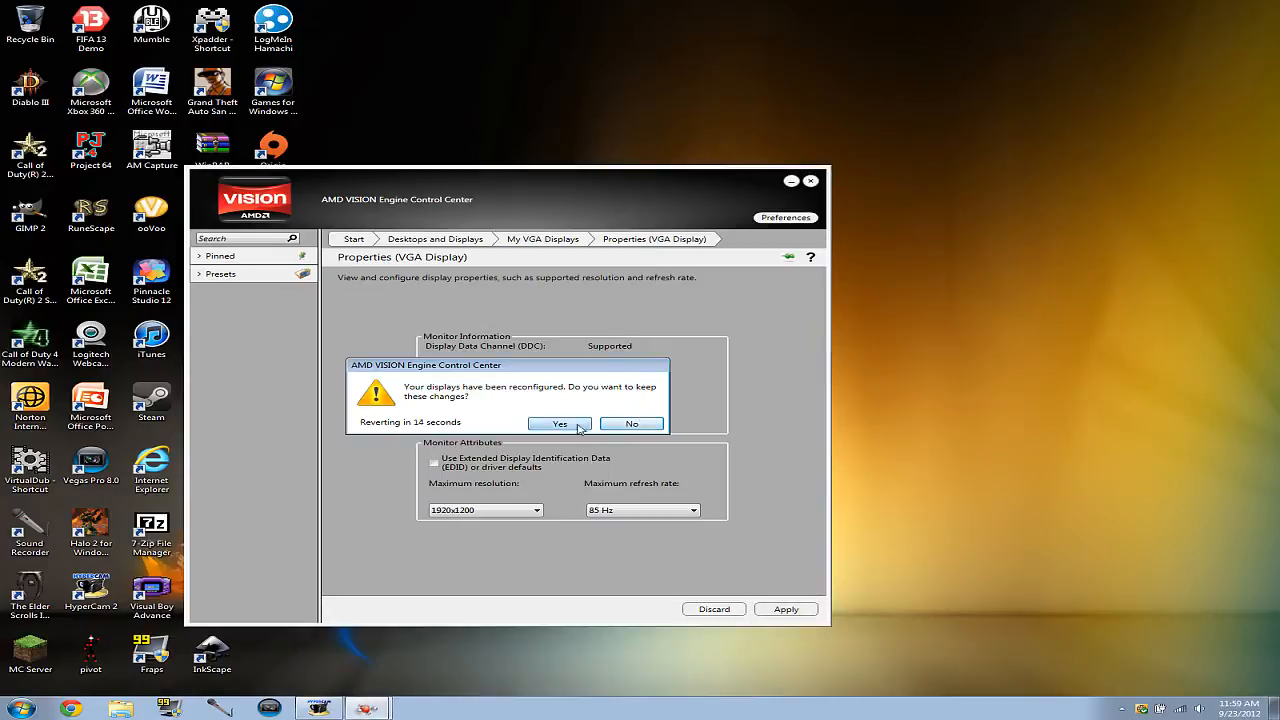
click(560, 424)
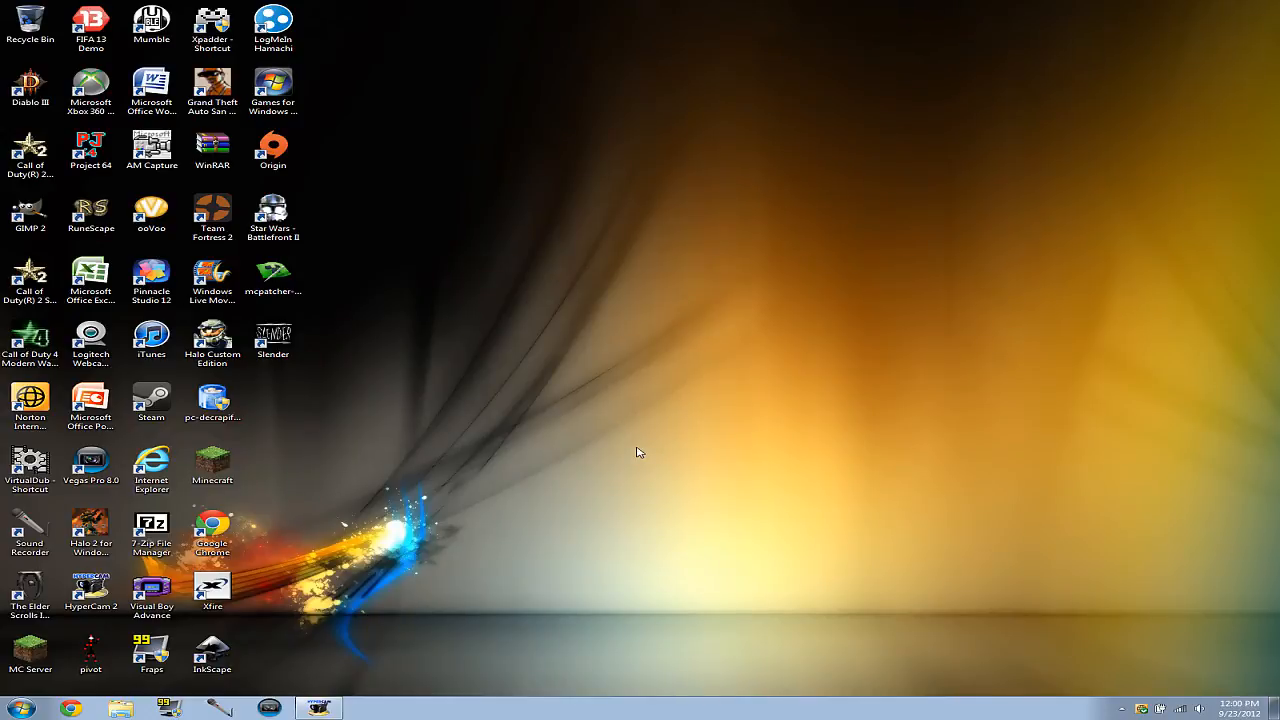
Switch the desktop to the newly unlocked higher resolution and launch Vegas Pro 8.0 from its desktop icon.
right_click(640, 452)
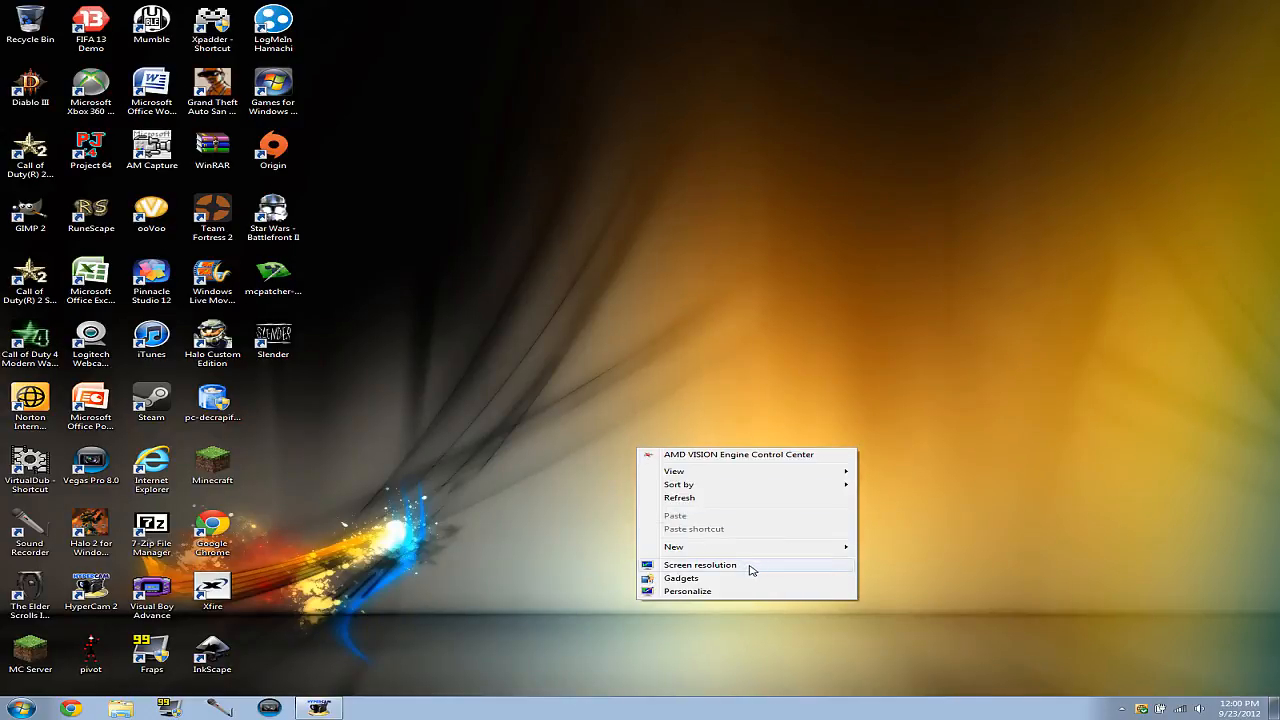
click(700, 564)
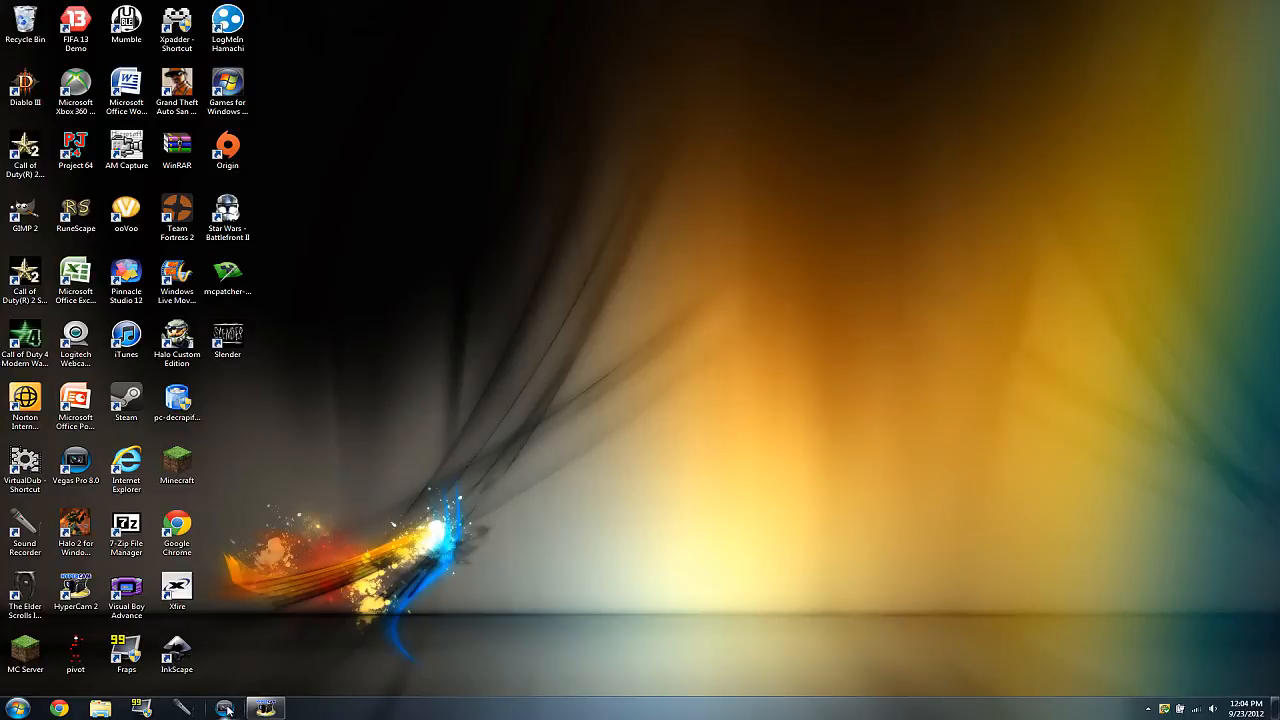
double_click(76, 454)
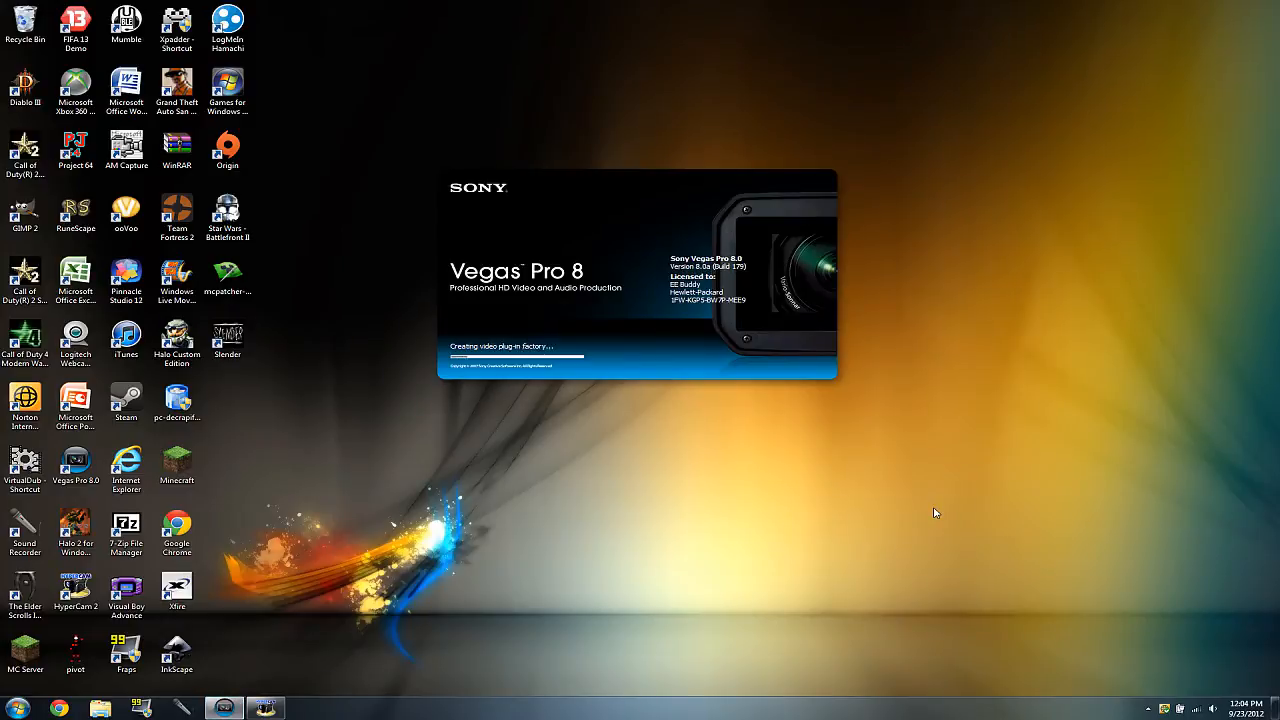